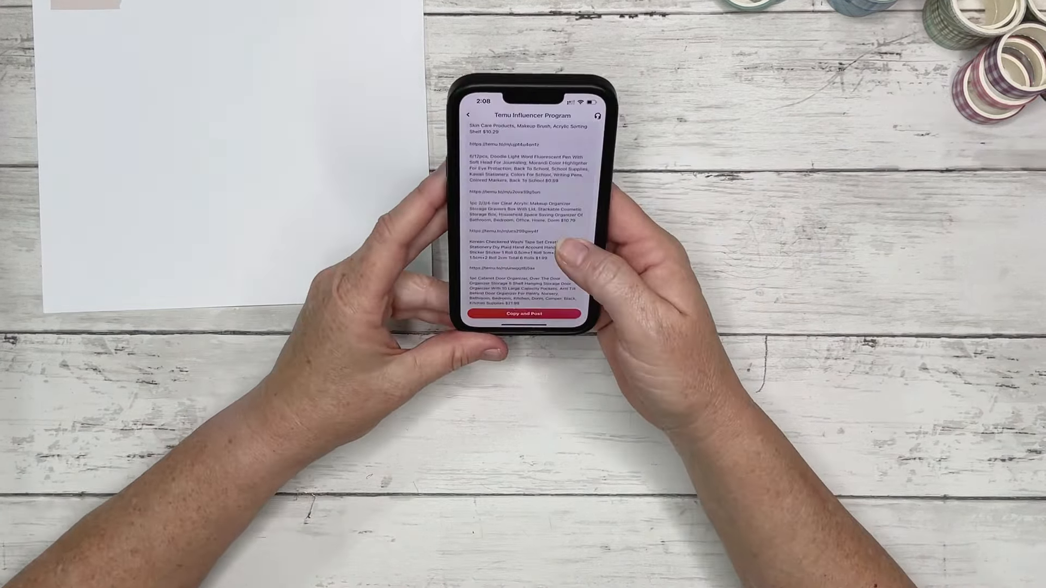
scroll(down, 3)
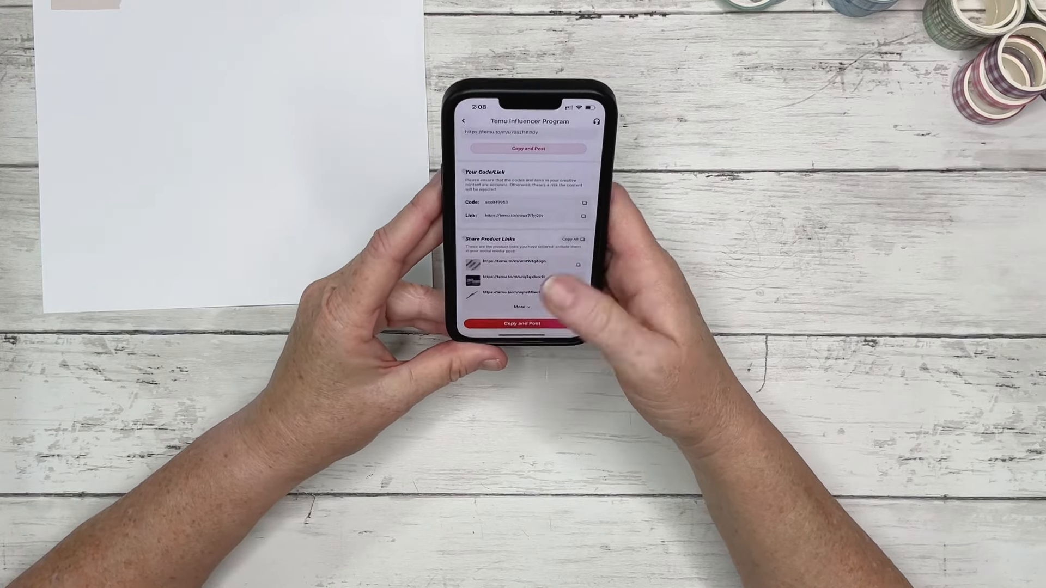
scroll(down, 3)
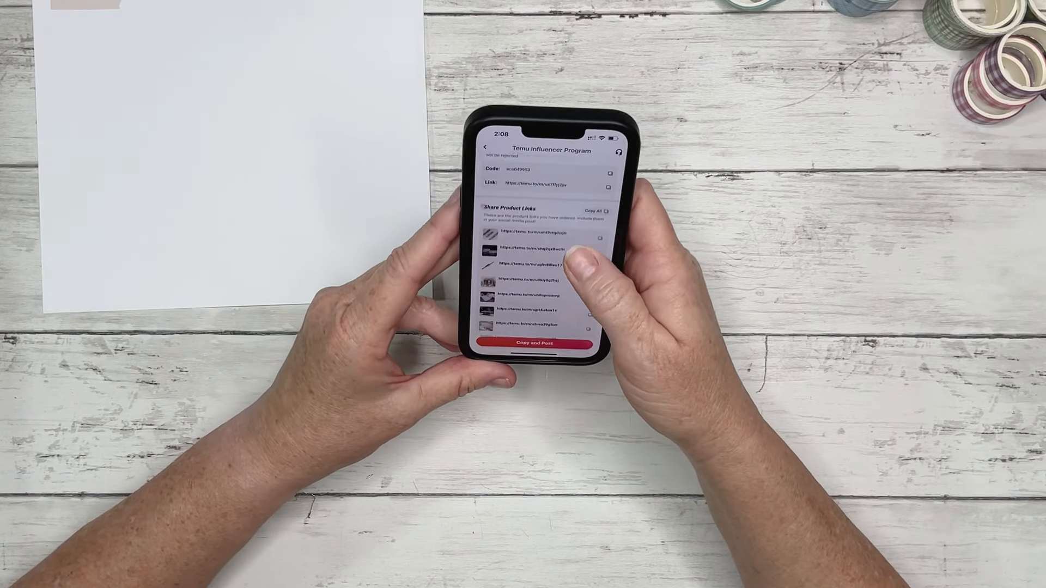